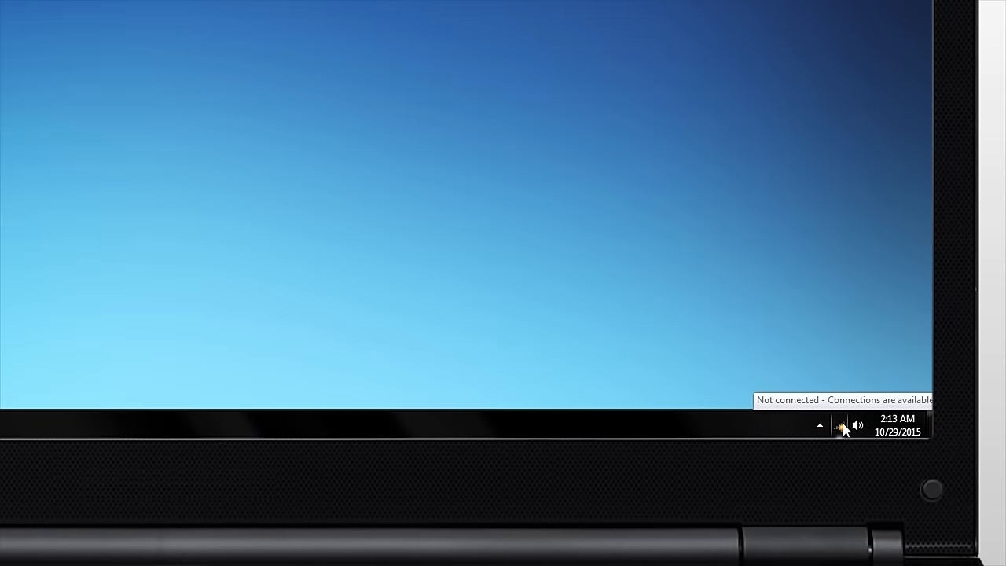
- Join the NETGEAR47 wireless network from the system tray, confirming its security key
left_click(839, 424)
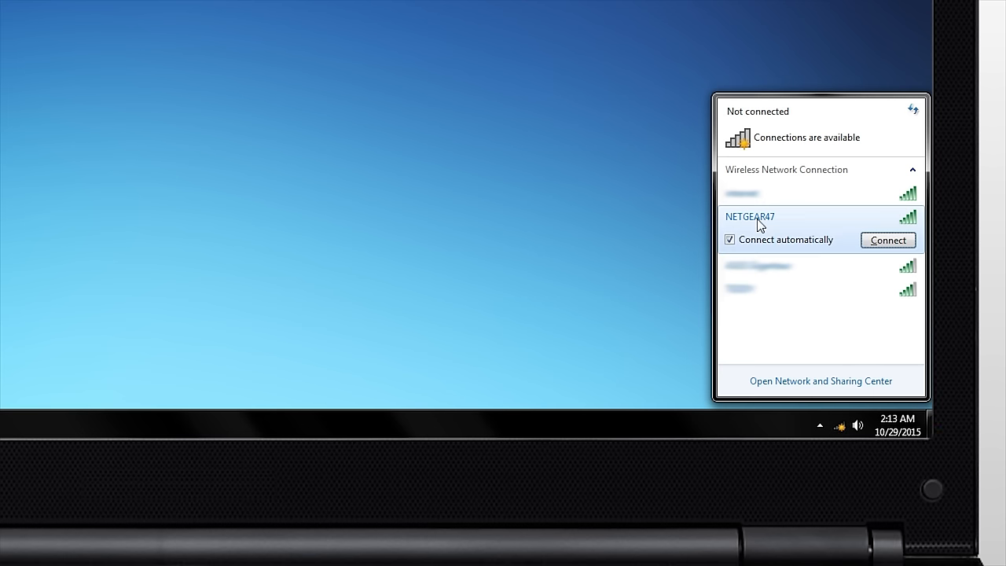
left_click(886, 239)
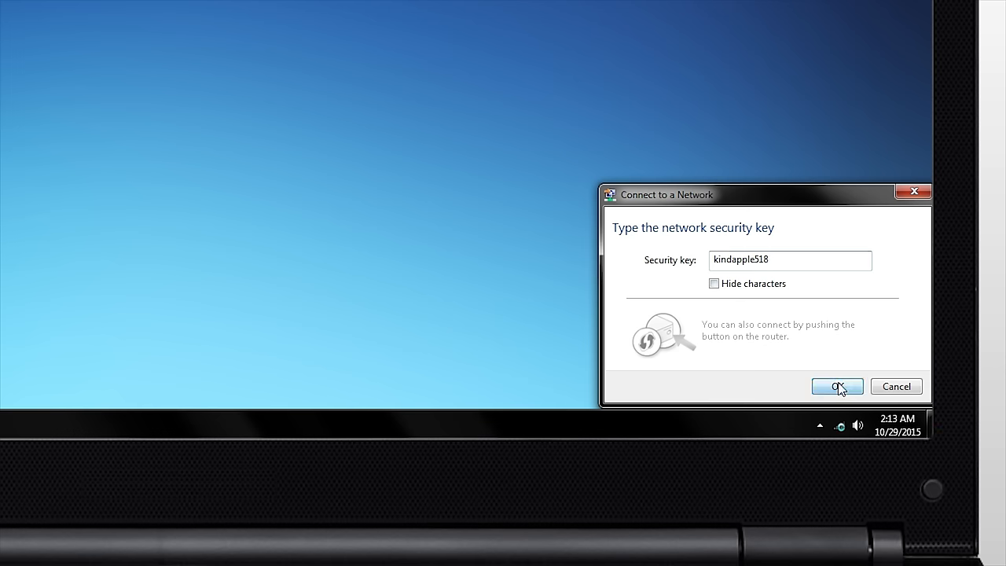
left_click(836, 387)
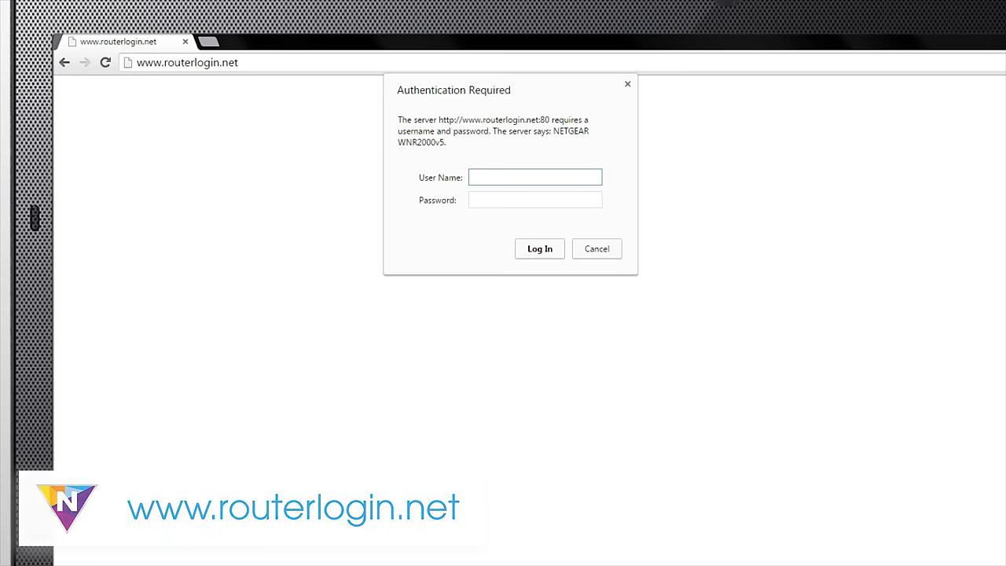
type("admin")
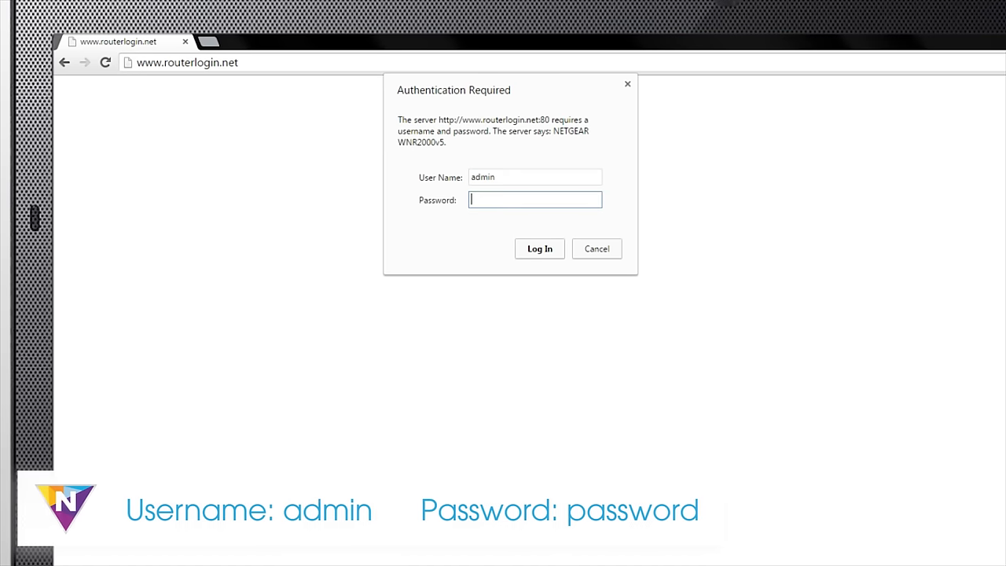
type("password")
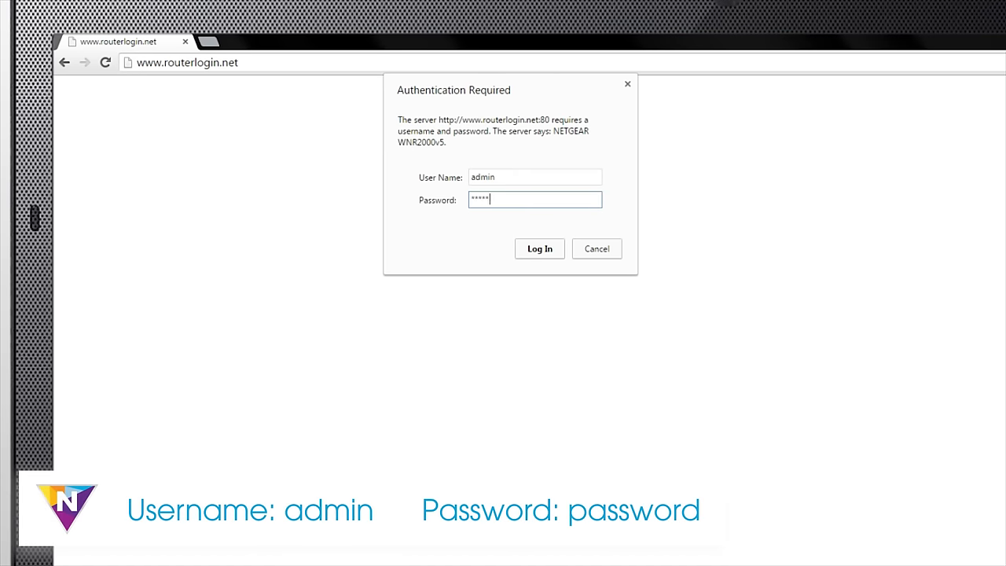
left_click(539, 248)
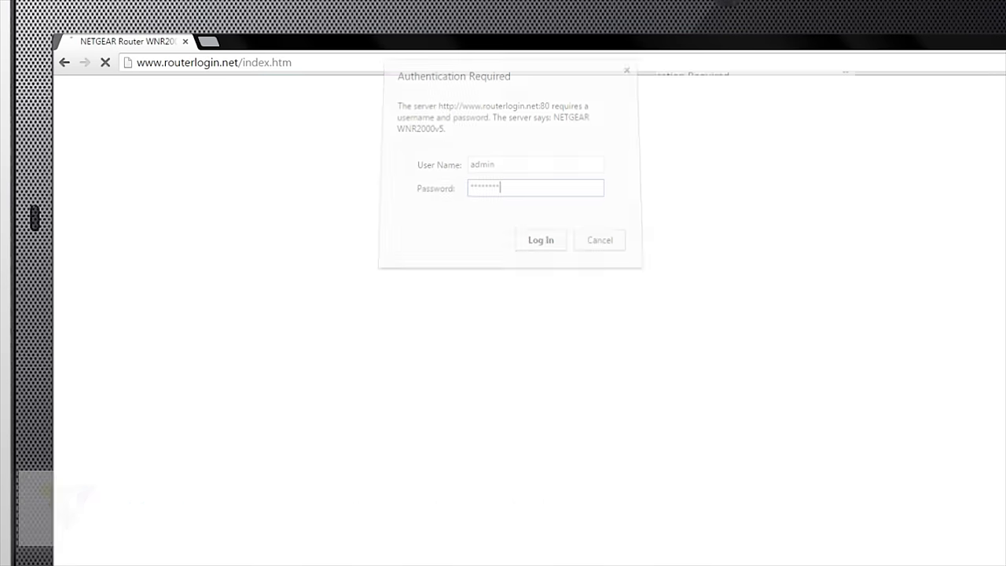
left_click(540, 239)
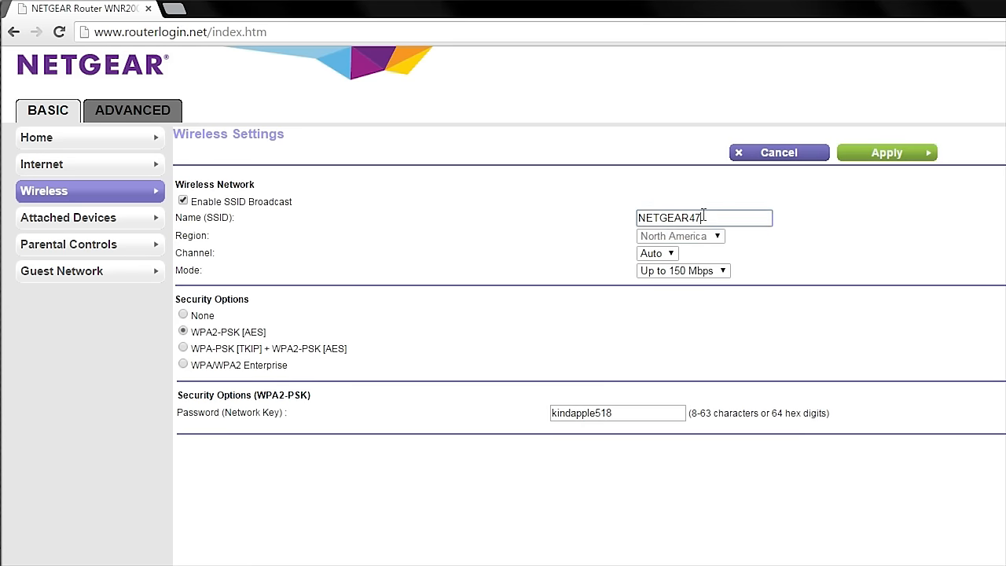
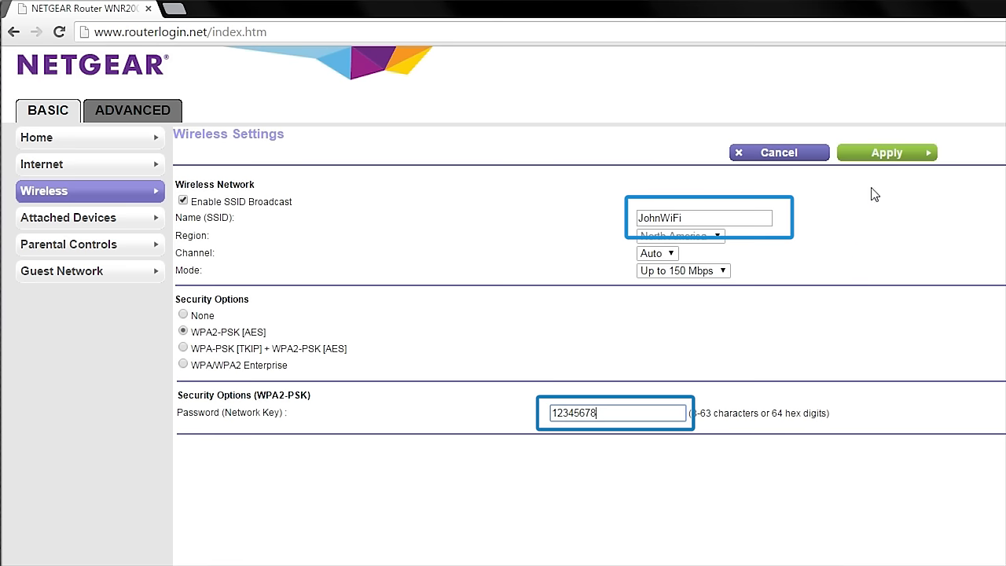
left_click(886, 153)
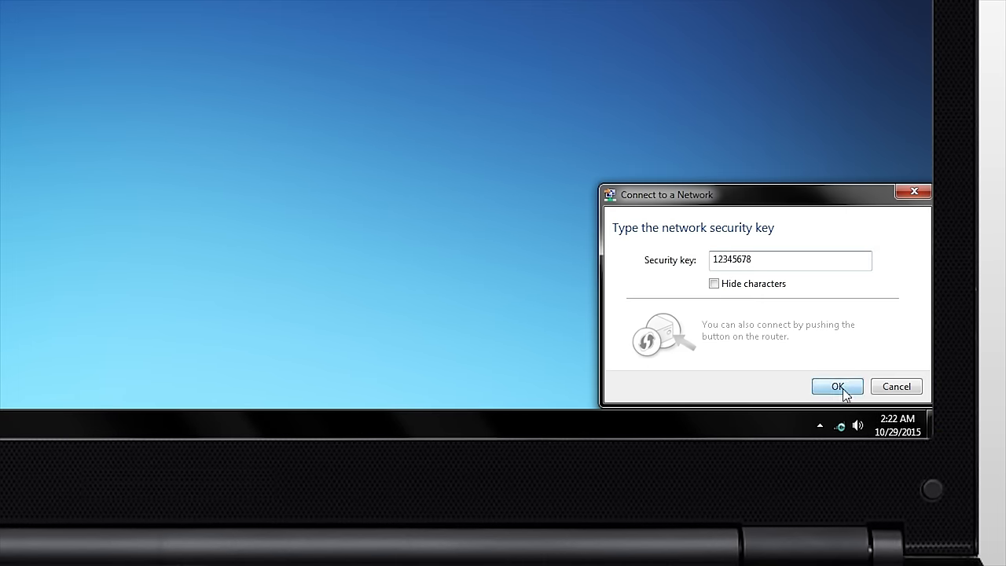
left_click(836, 387)
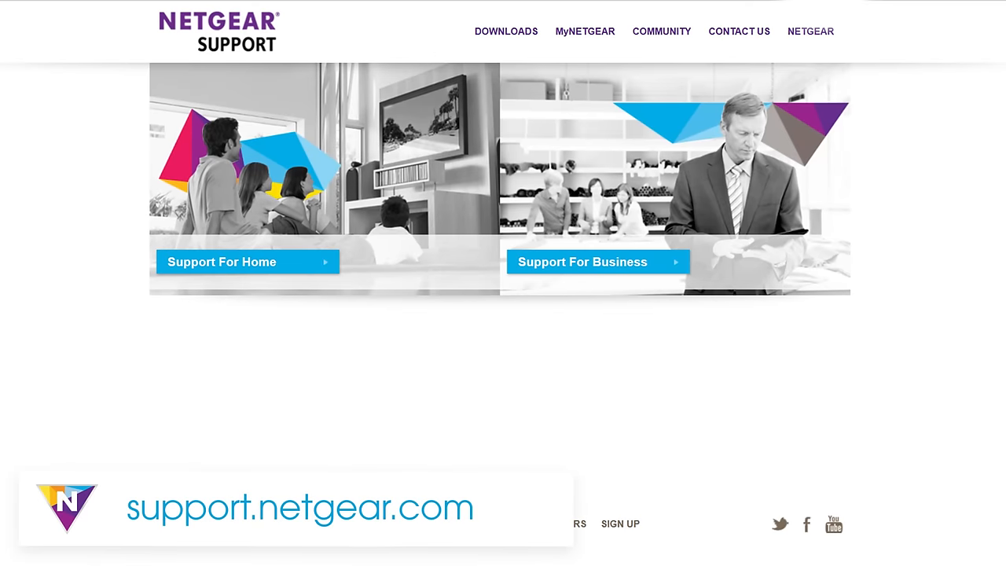